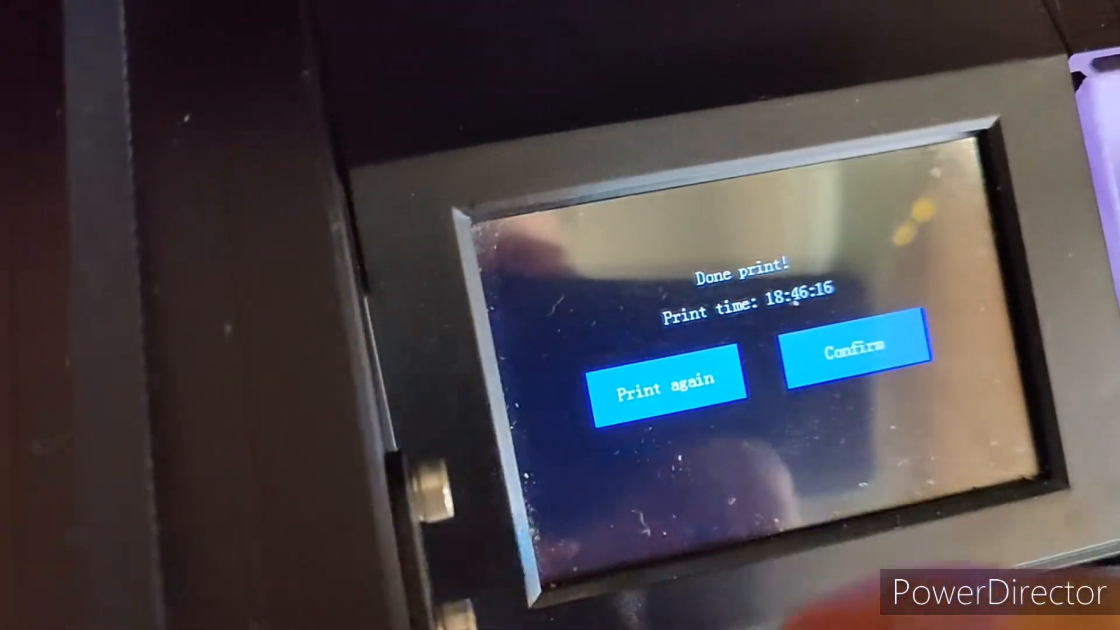
Confirm the 'Done print!' notice so the printer returns to its main menu.
{"action": "left_click", "coordinate": [856, 348]}
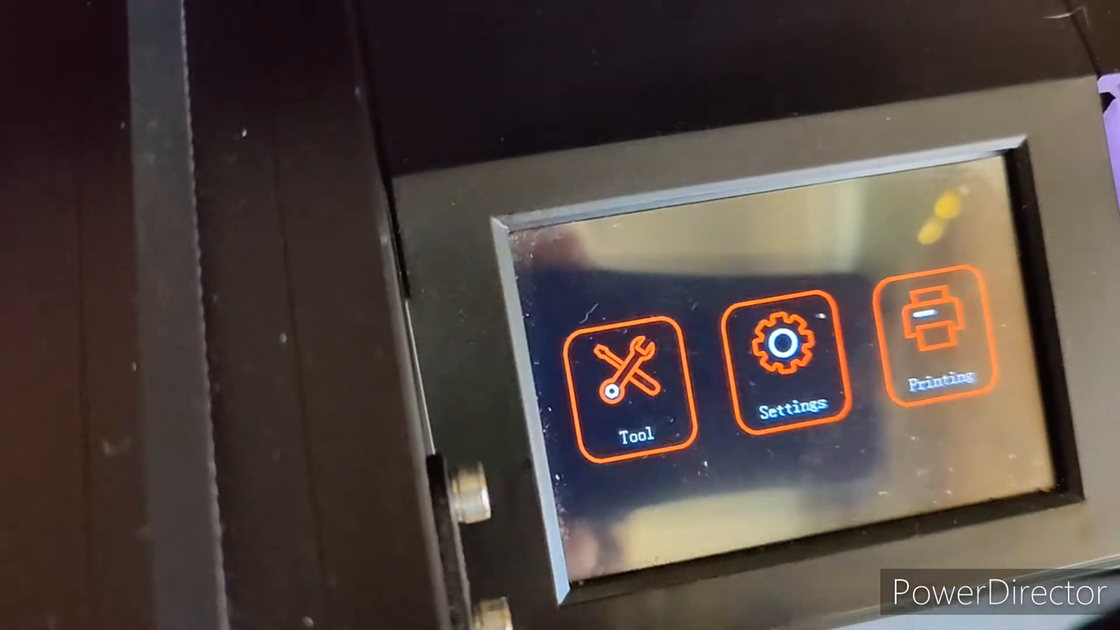